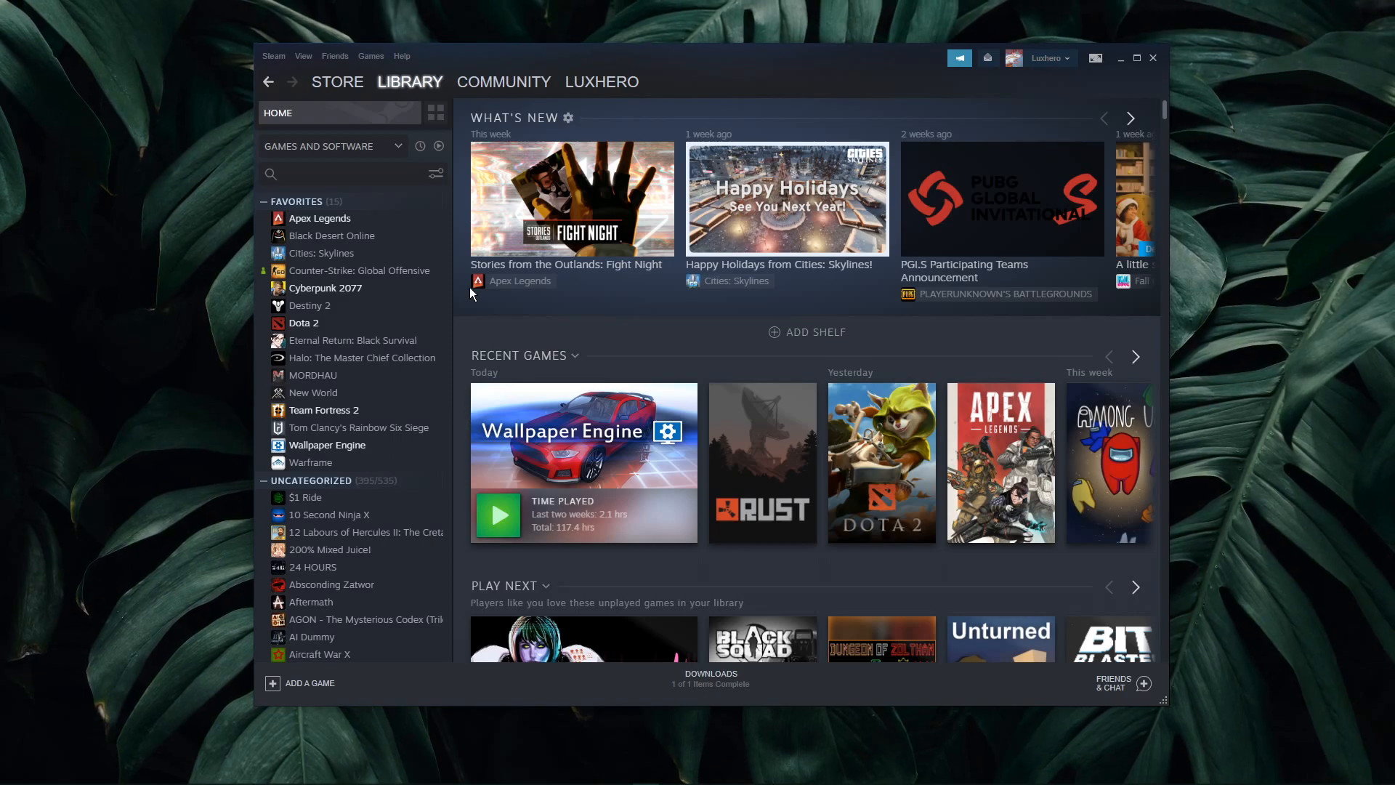
{"action": "mouse_move", "coordinate": [456, 243]}
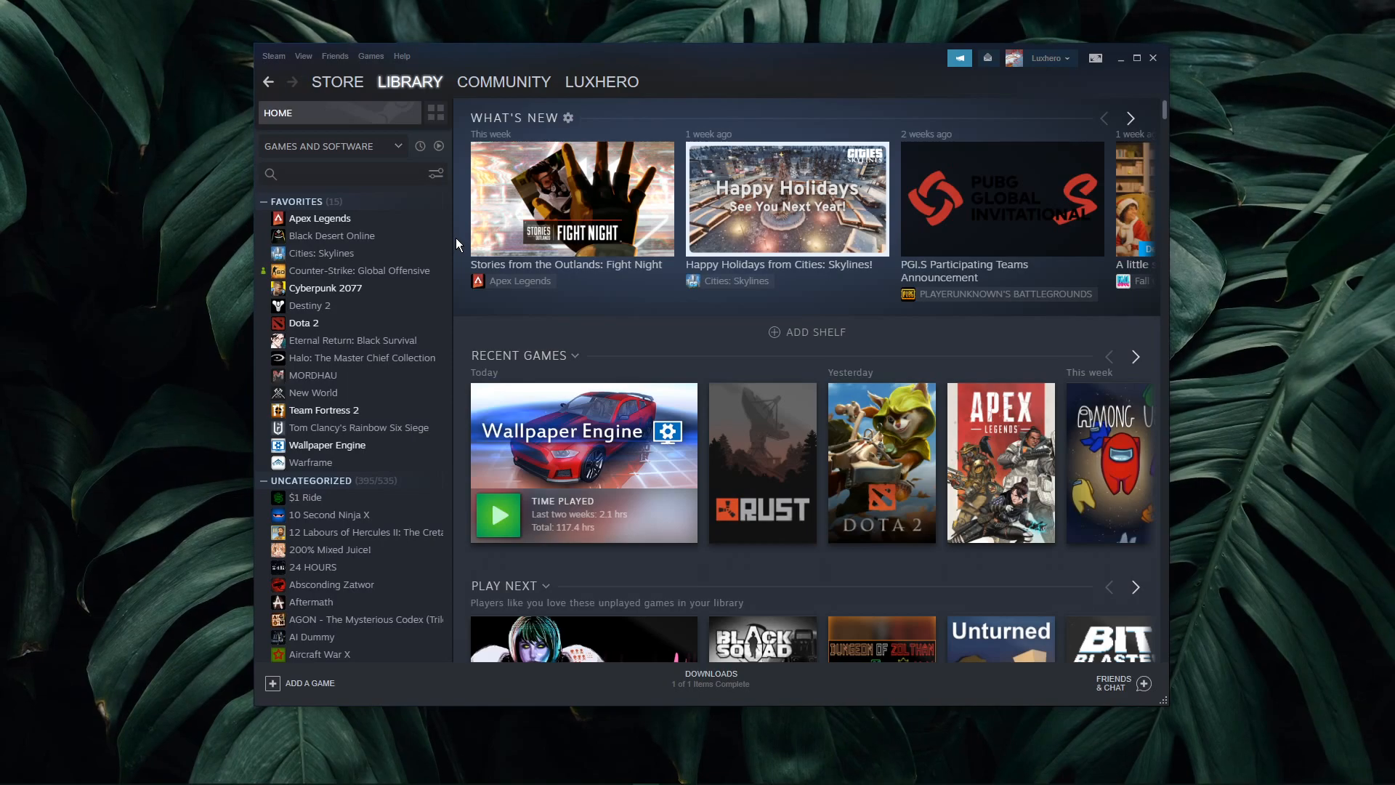
{"action": "mouse_move", "coordinate": [273, 56]}
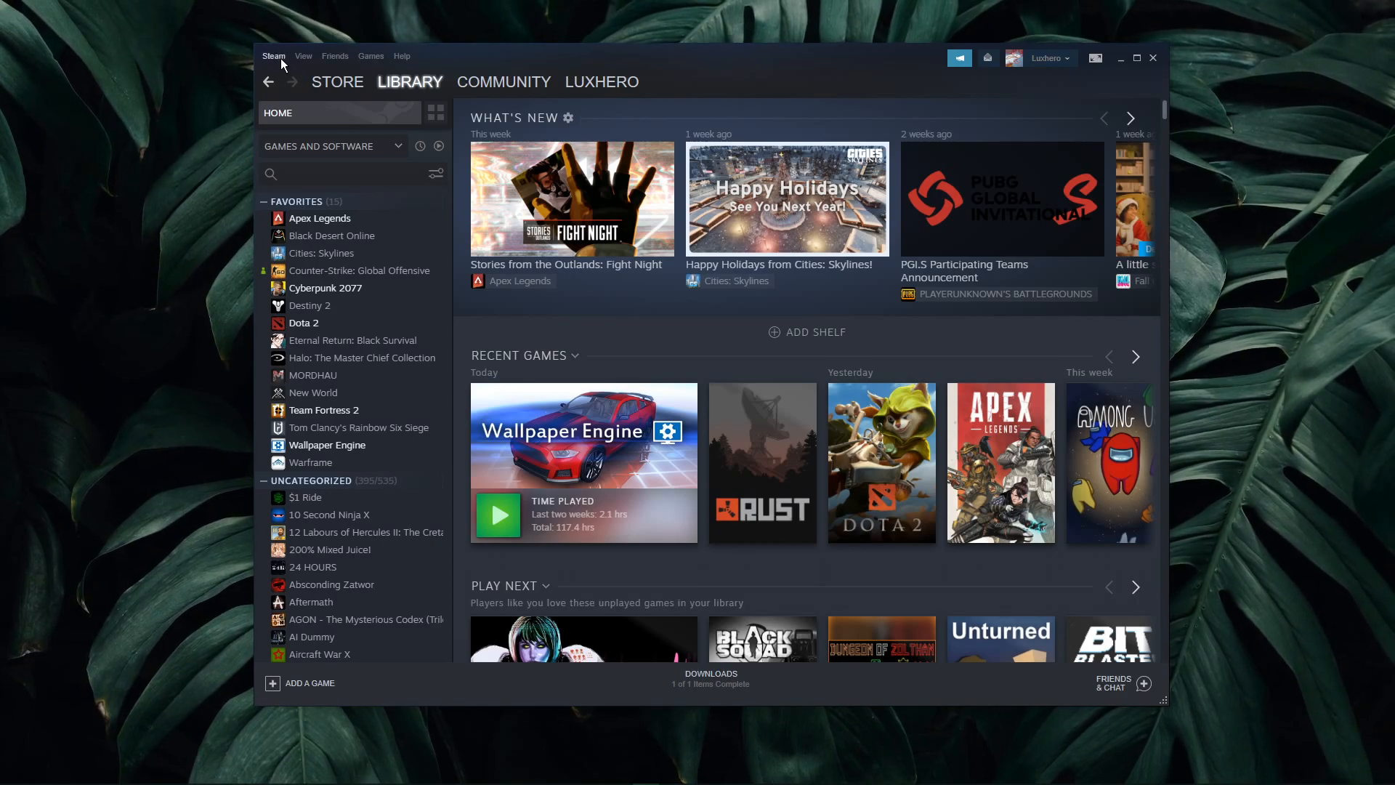
- Open Steam's Downloads settings and pick Luxembourg from the Download Region list
{"action": "left_click", "coordinate": [274, 56]}
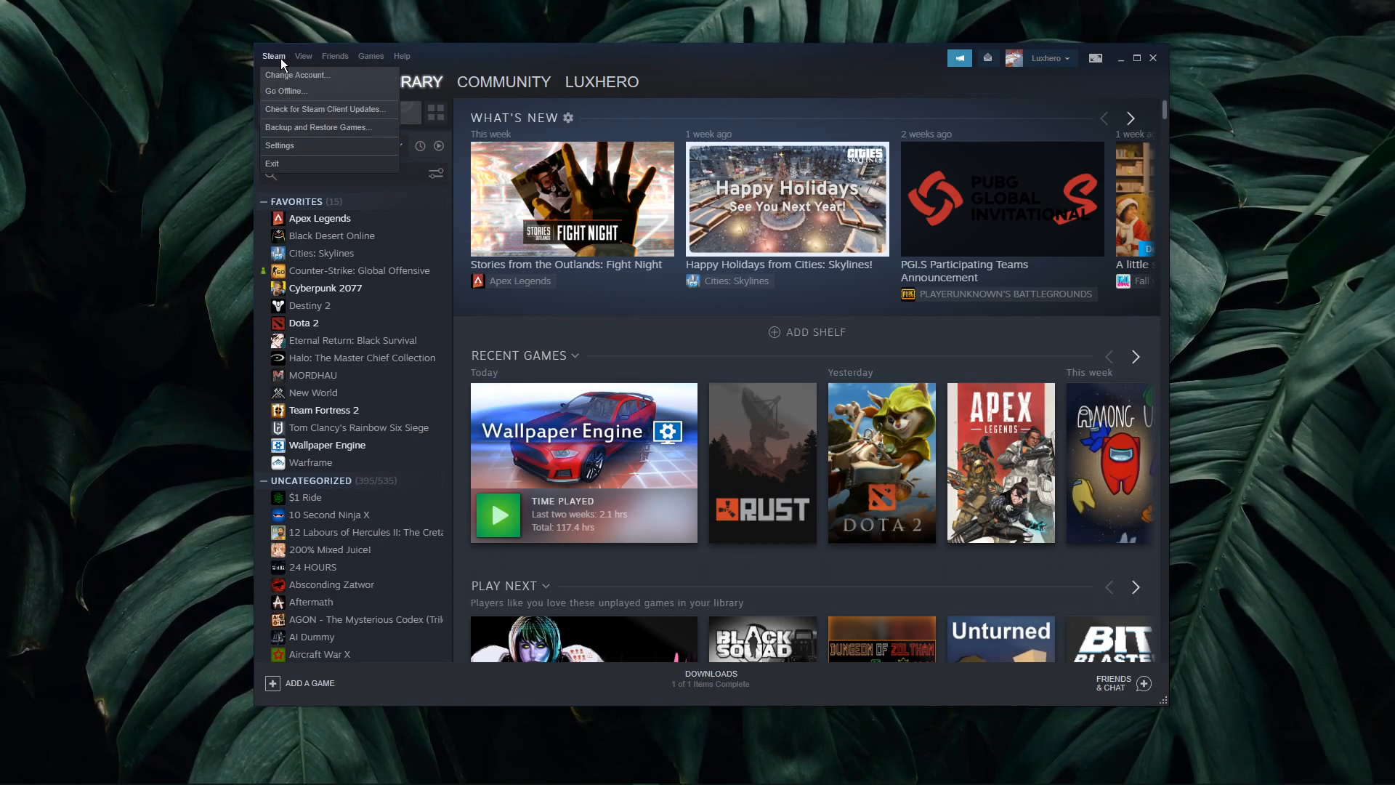
{"action": "left_click", "coordinate": [279, 145]}
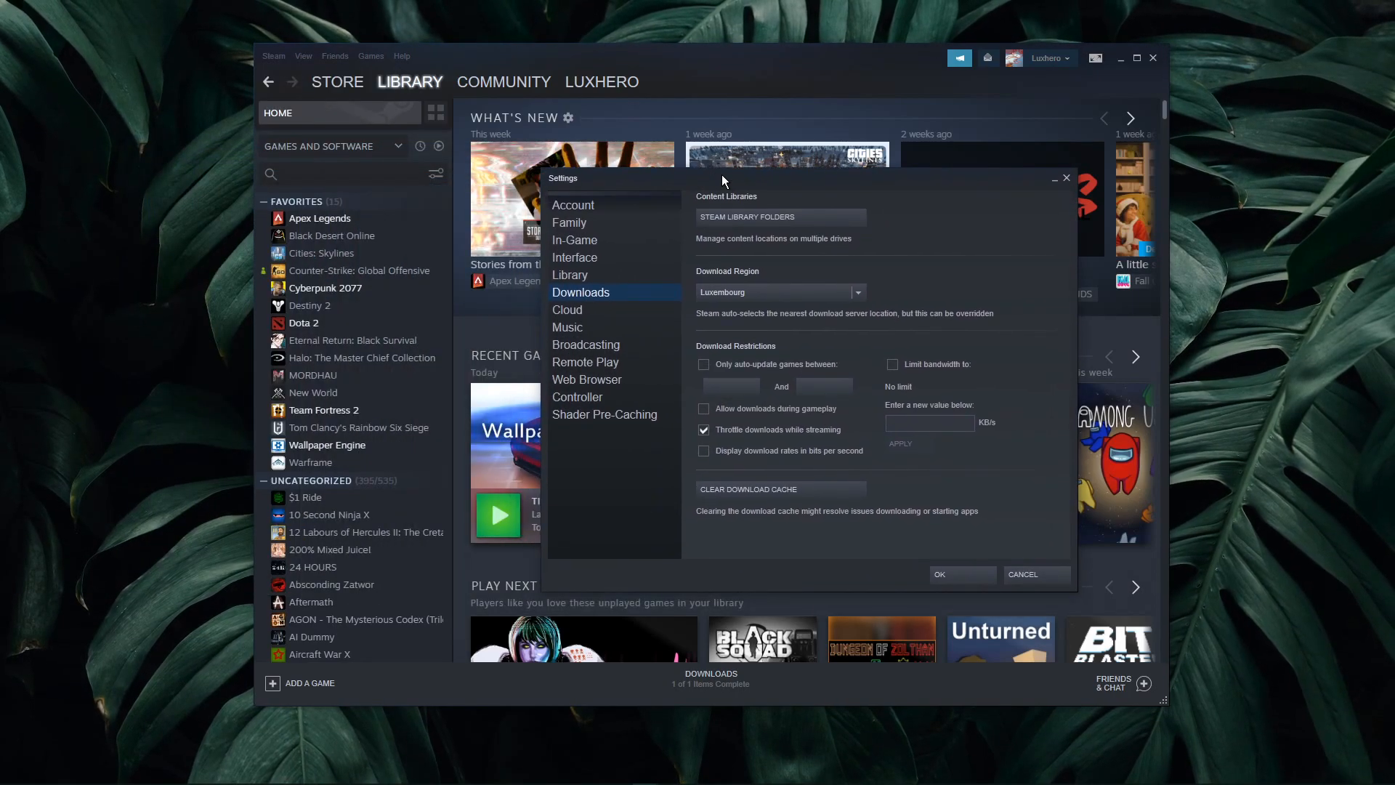
{"action": "mouse_move", "coordinate": [721, 281]}
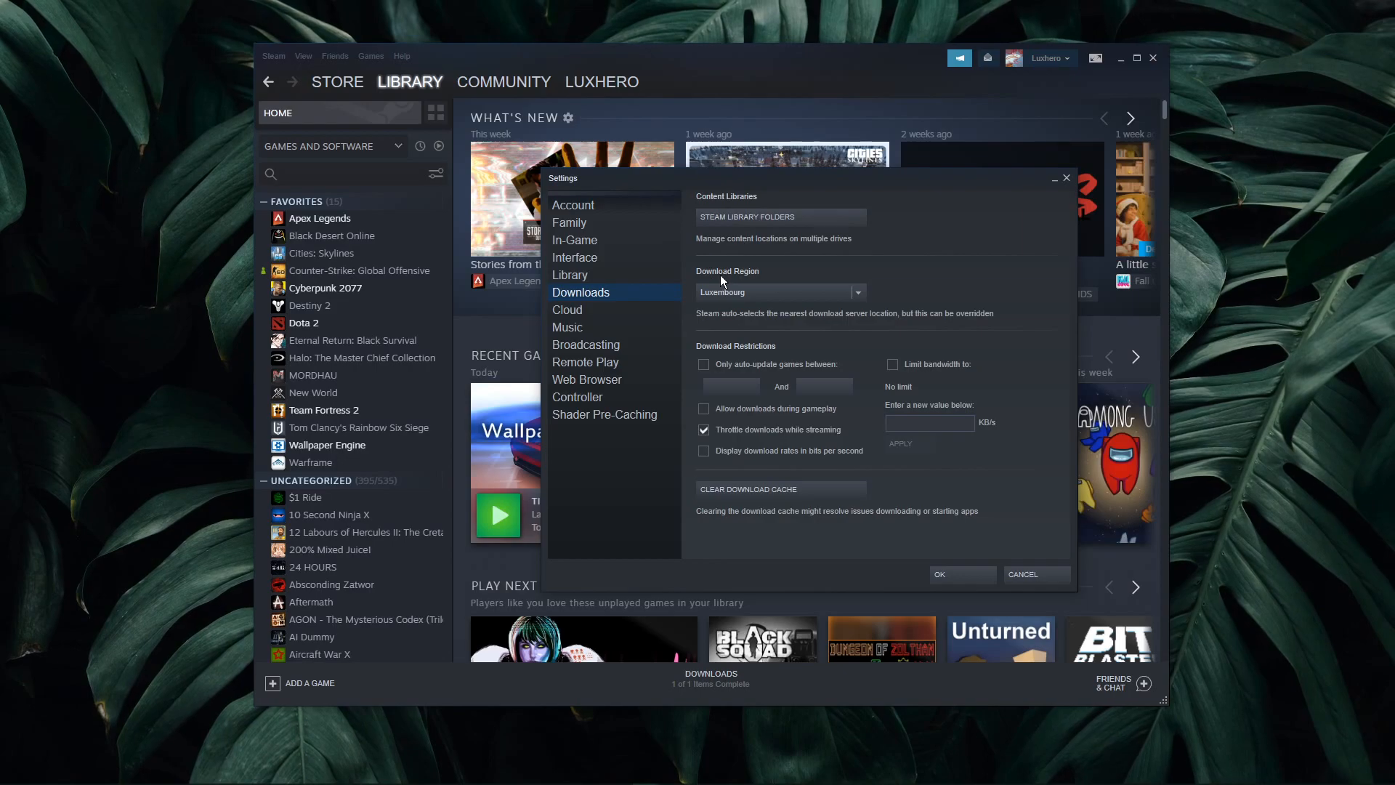
{"action": "left_click", "coordinate": [855, 293]}
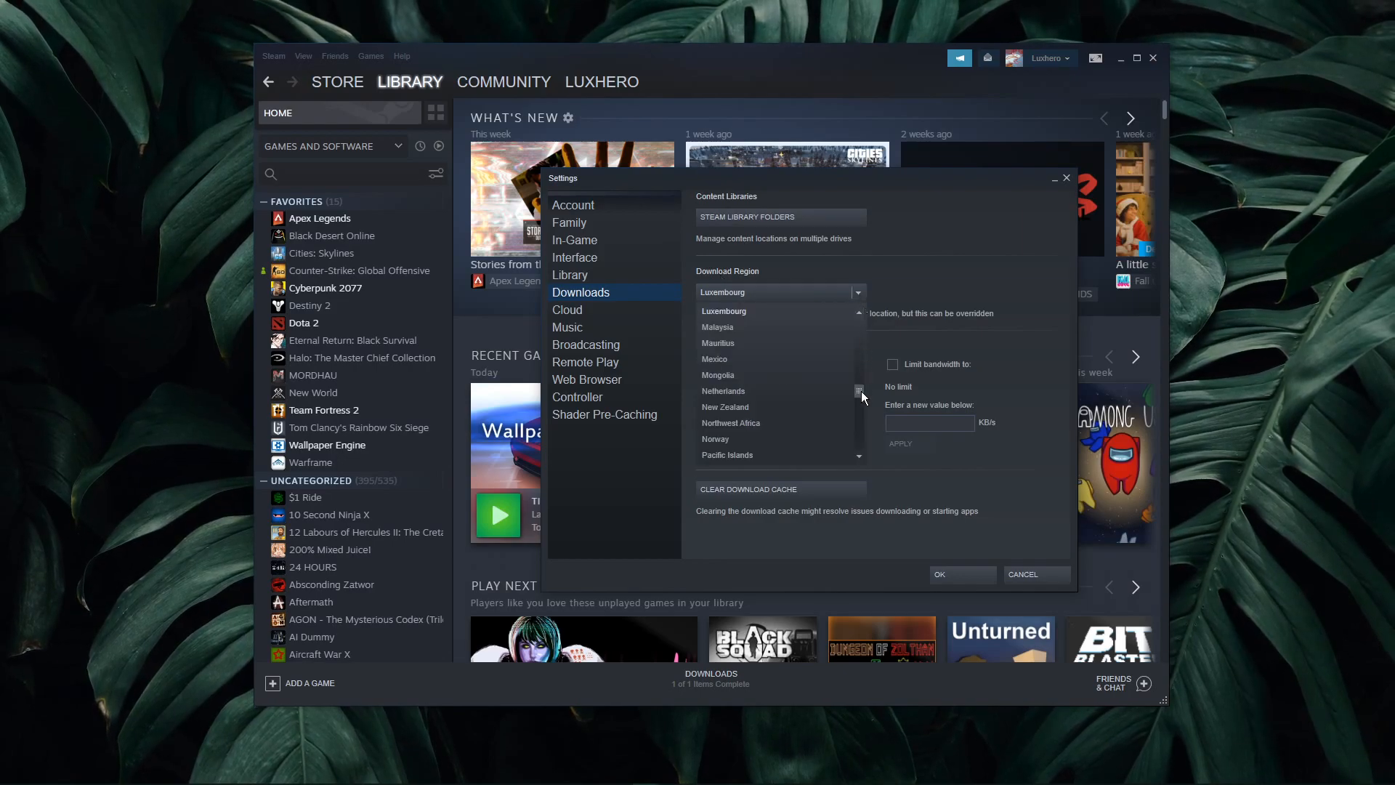
{"action": "scroll", "scroll_direction": "up", "scroll_amount": 3}
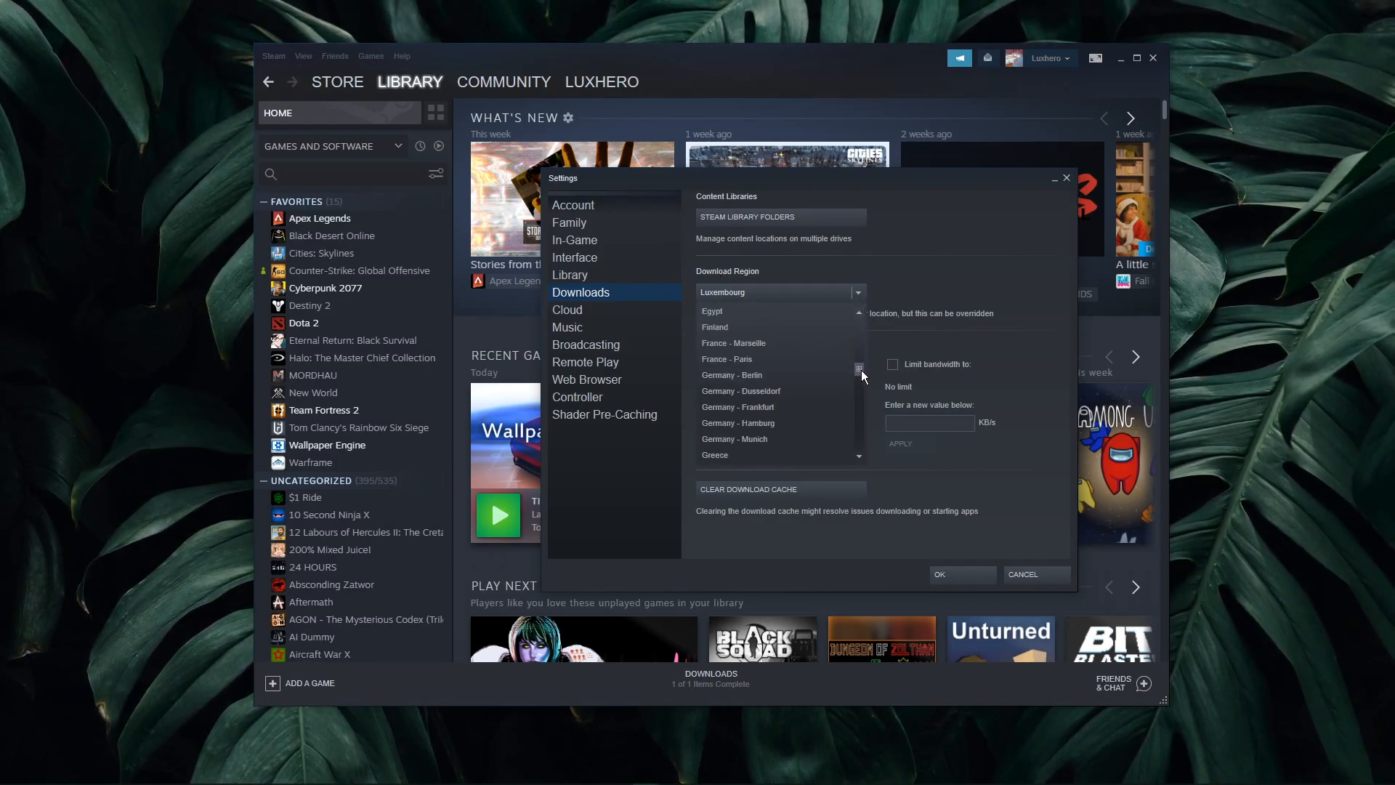
{"action": "scroll", "scroll_direction": "down", "scroll_amount": 3}
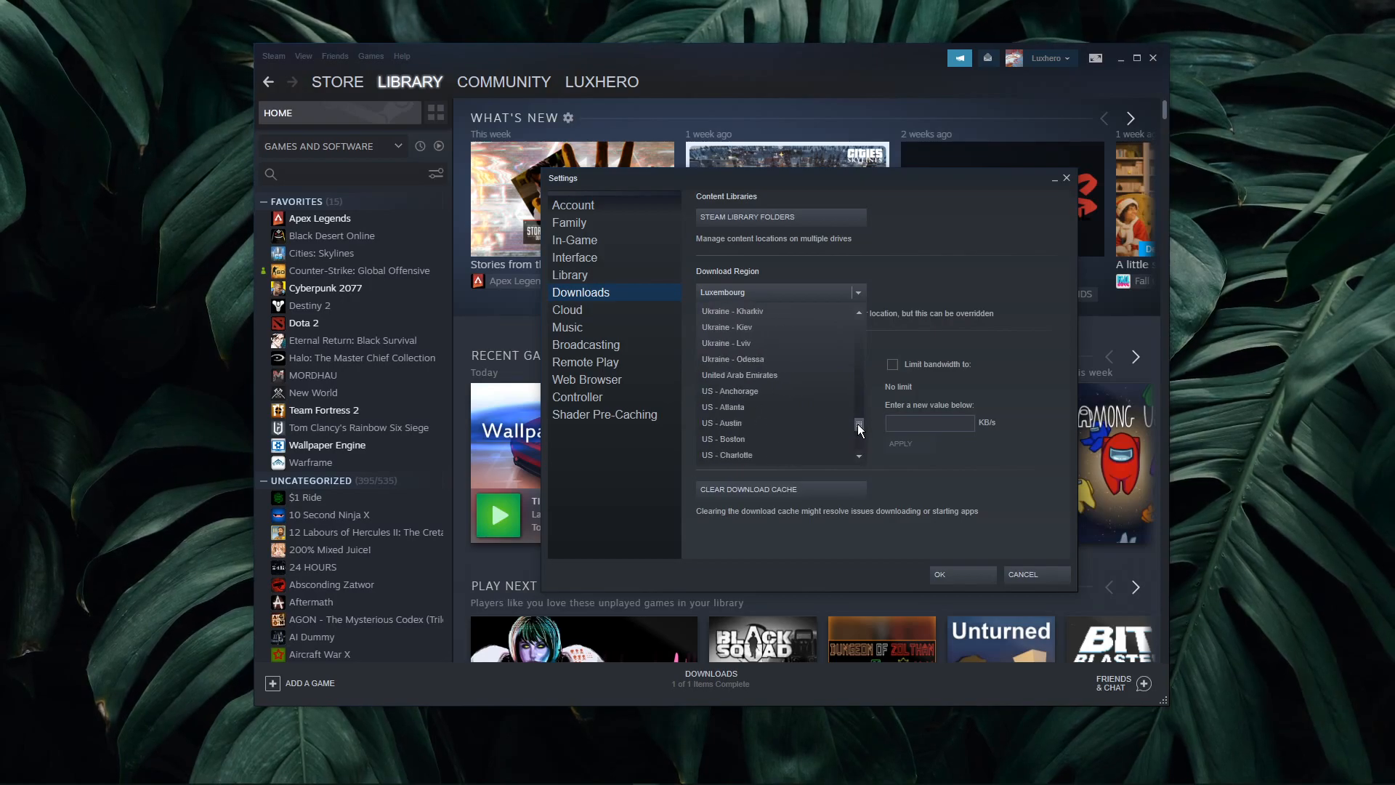
{"action": "scroll", "scroll_direction": "up", "scroll_amount": 3}
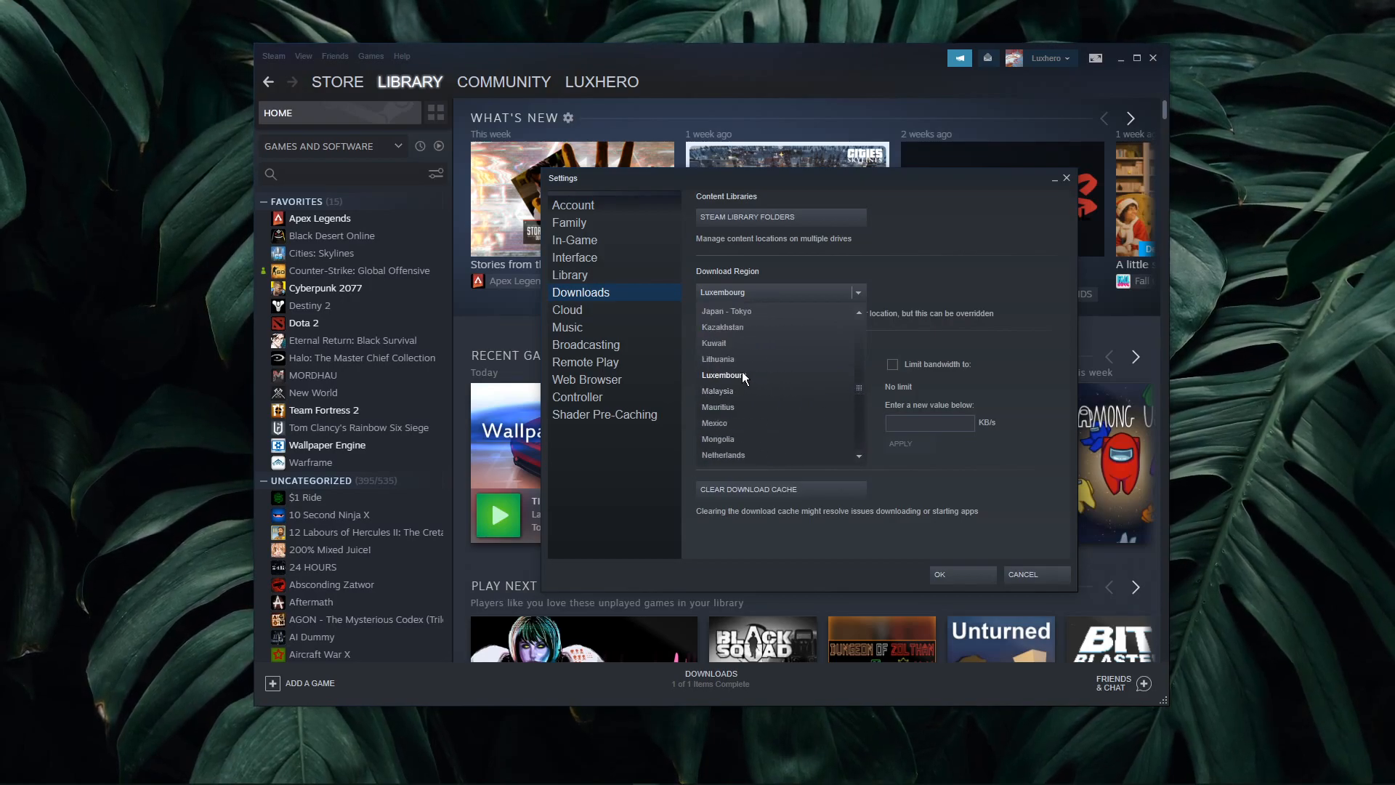
{"action": "left_click", "coordinate": [721, 375]}
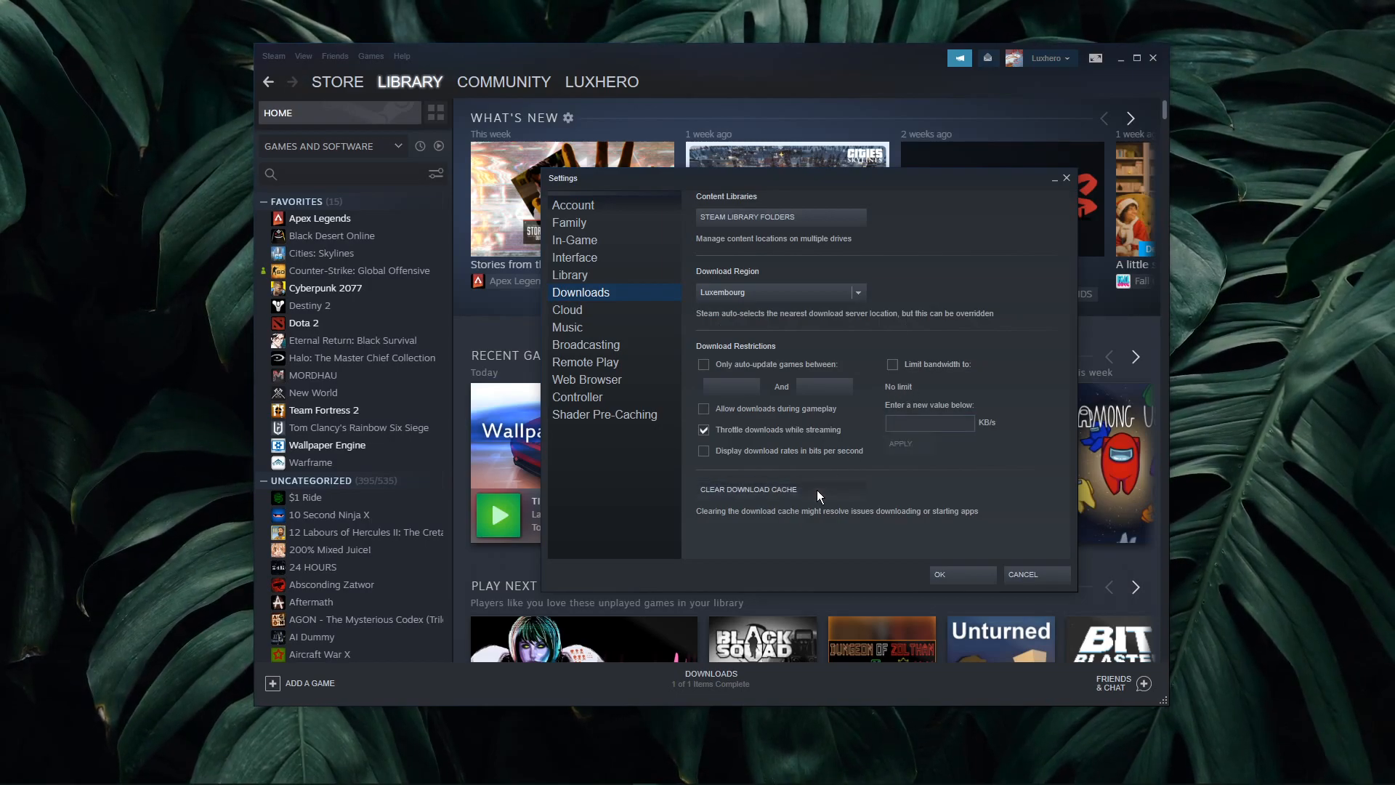
- Clear Steam's download cache and accept the log-in-again warning with OK
{"action": "left_click", "coordinate": [748, 489]}
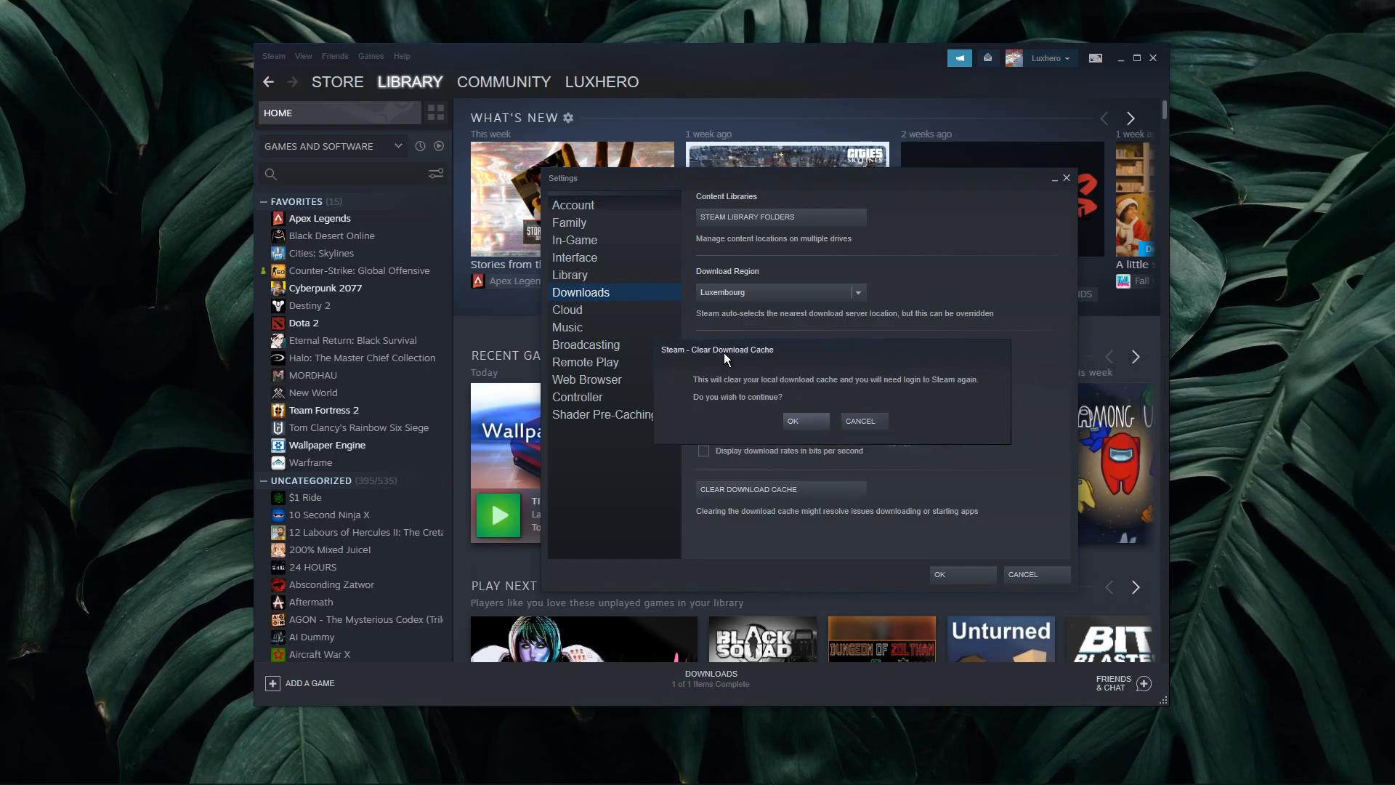
{"action": "left_click", "coordinate": [860, 421]}
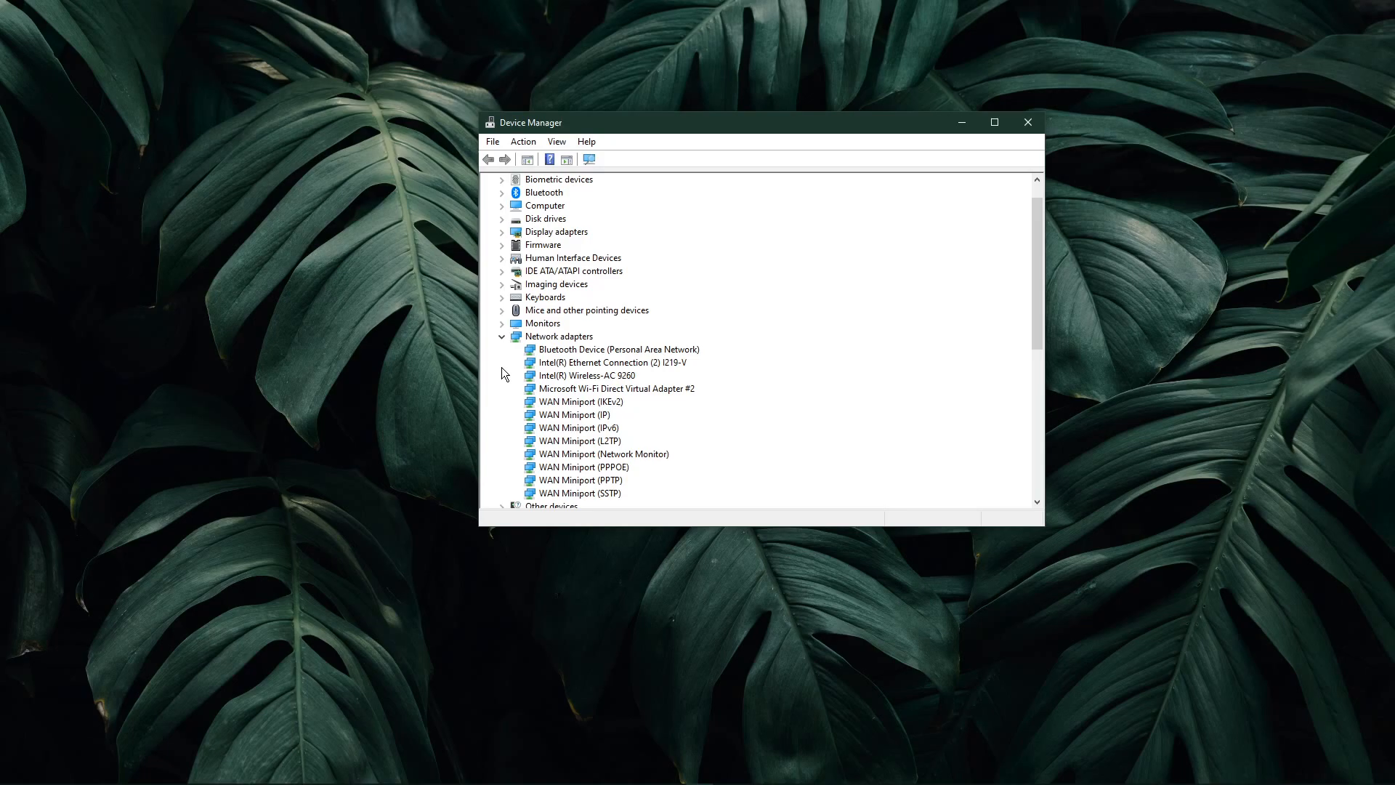
- Step through Wi-Fi Direct #2 and Wireless-AC 9260, ending on Intel Ethernet Connection (2) I219-V
{"action": "scroll", "scroll_direction": "down", "scroll_amount": 3}
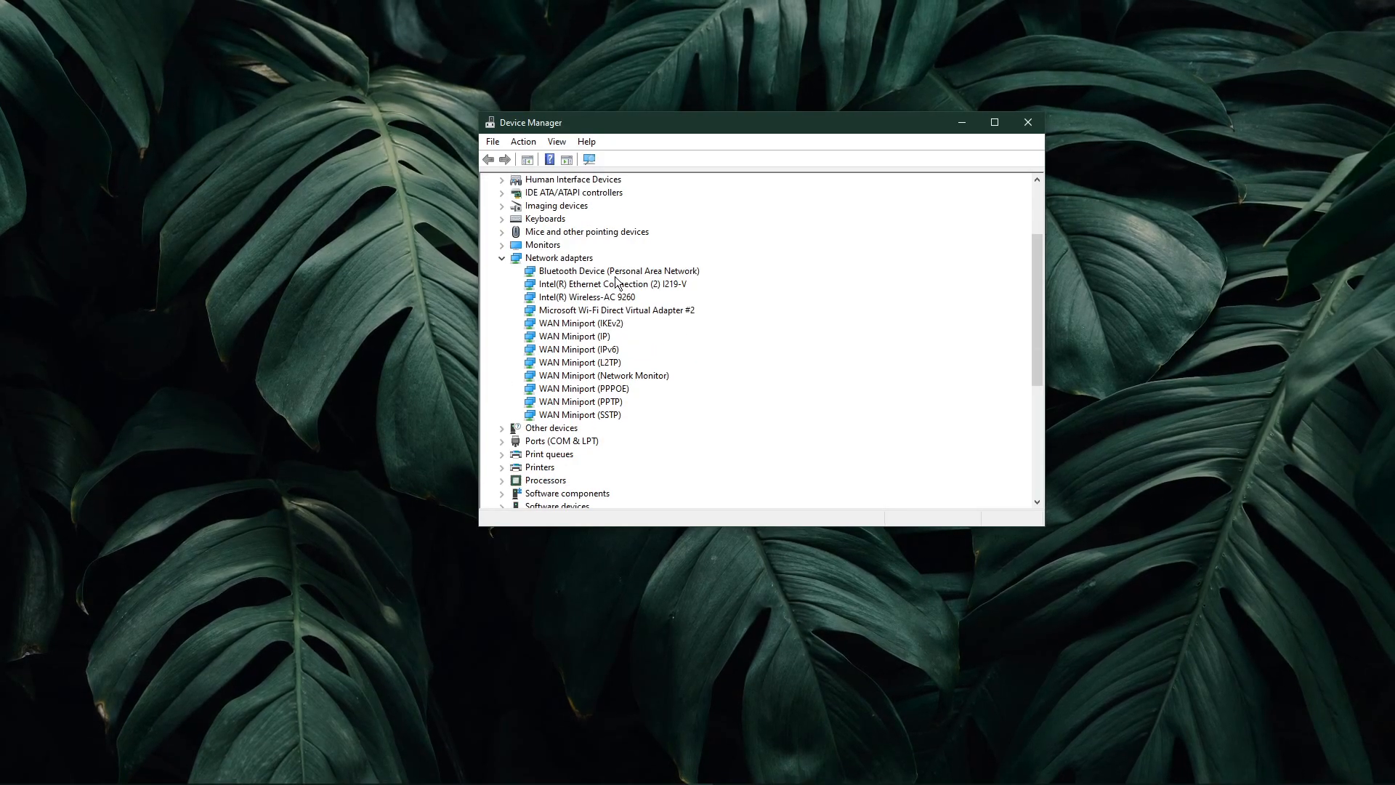
{"action": "left_click", "coordinate": [616, 309]}
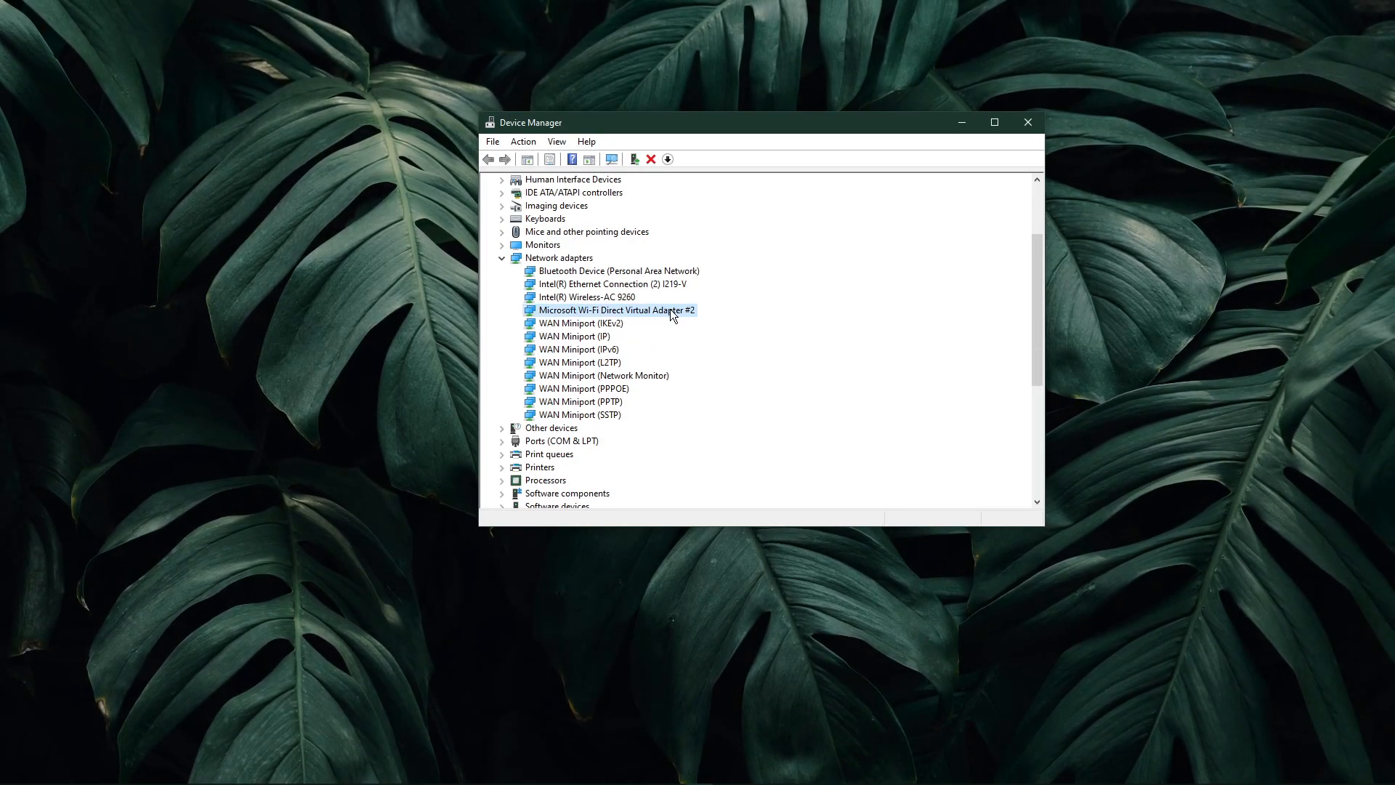
{"action": "left_click", "coordinate": [586, 297]}
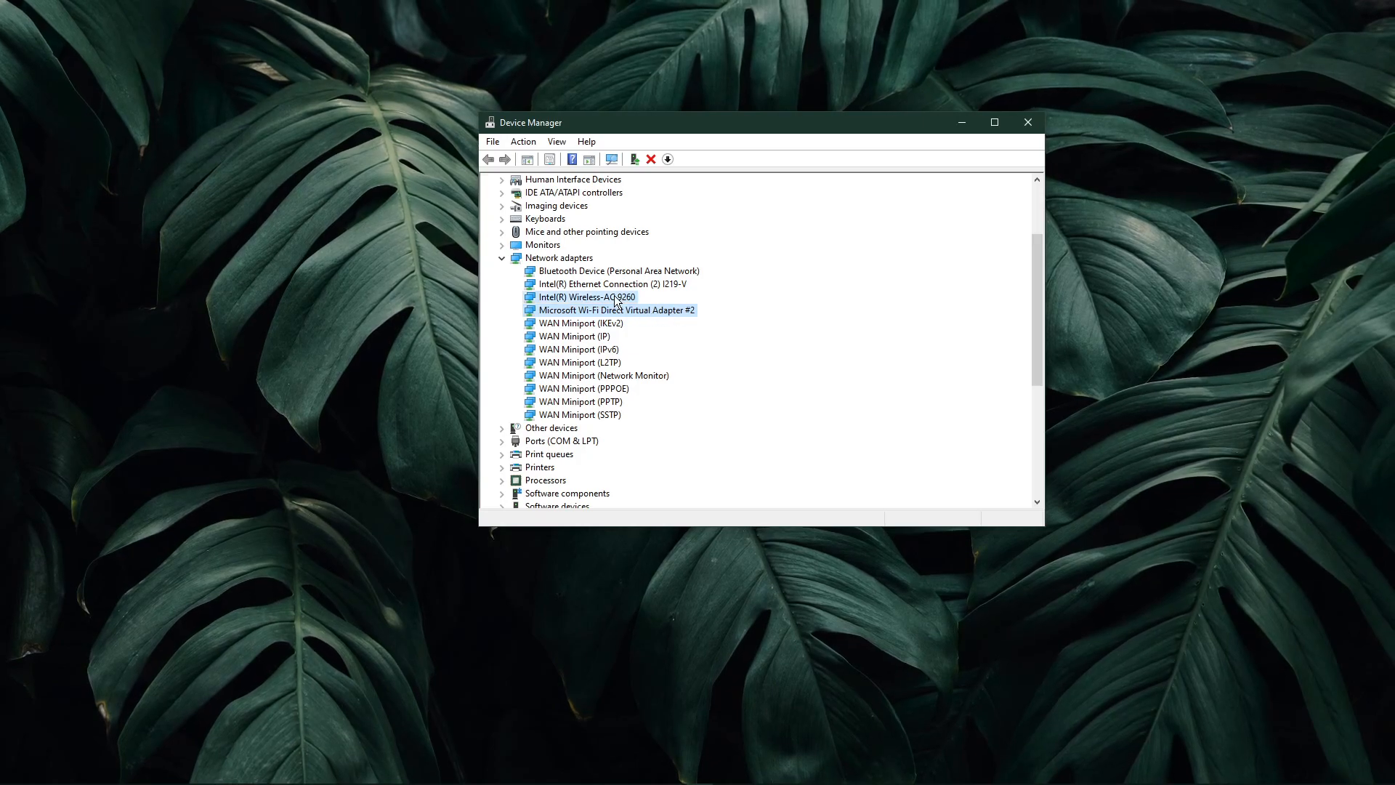
{"action": "left_click", "coordinate": [611, 283]}
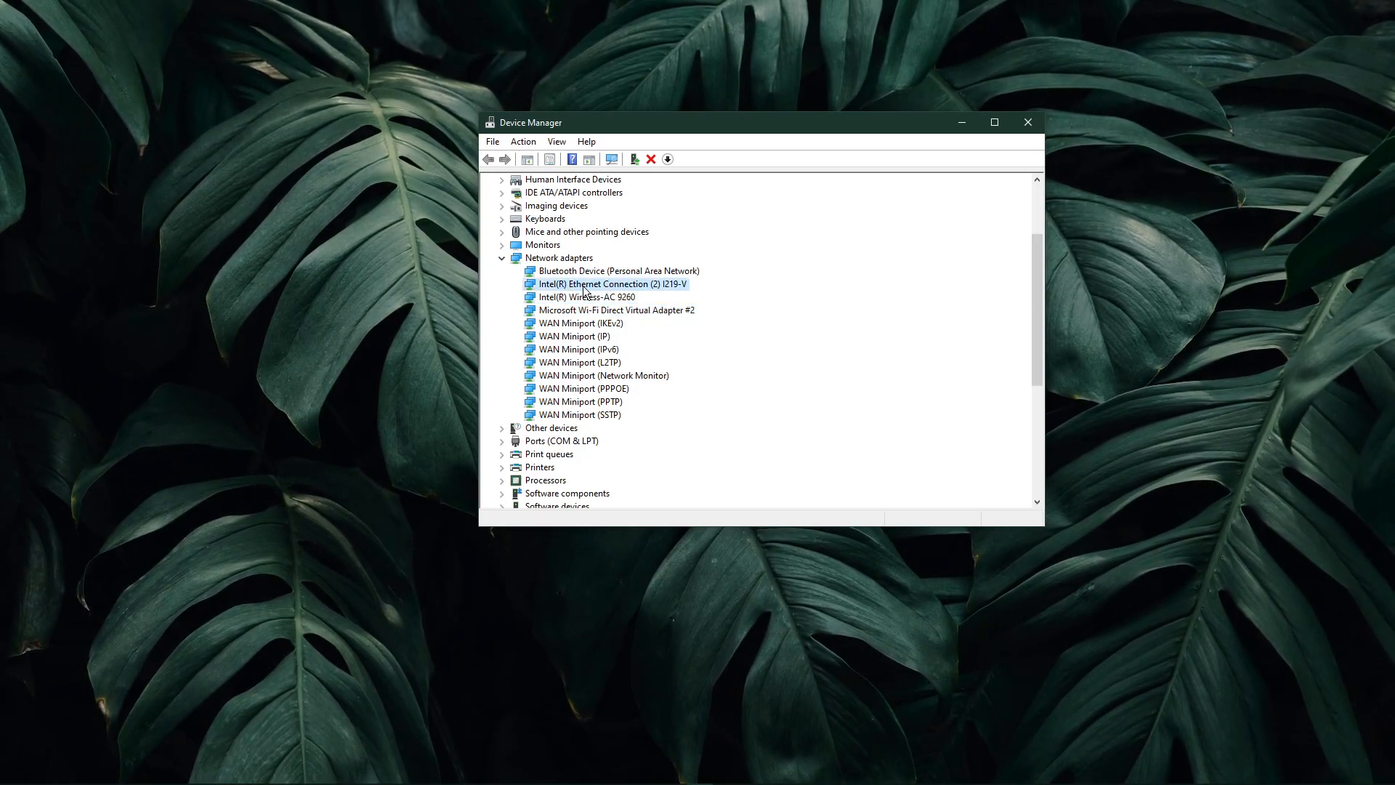
- Update the I219-V Ethernet driver via automatic search, then close Device Manager
{"action": "right_click", "coordinate": [610, 283]}
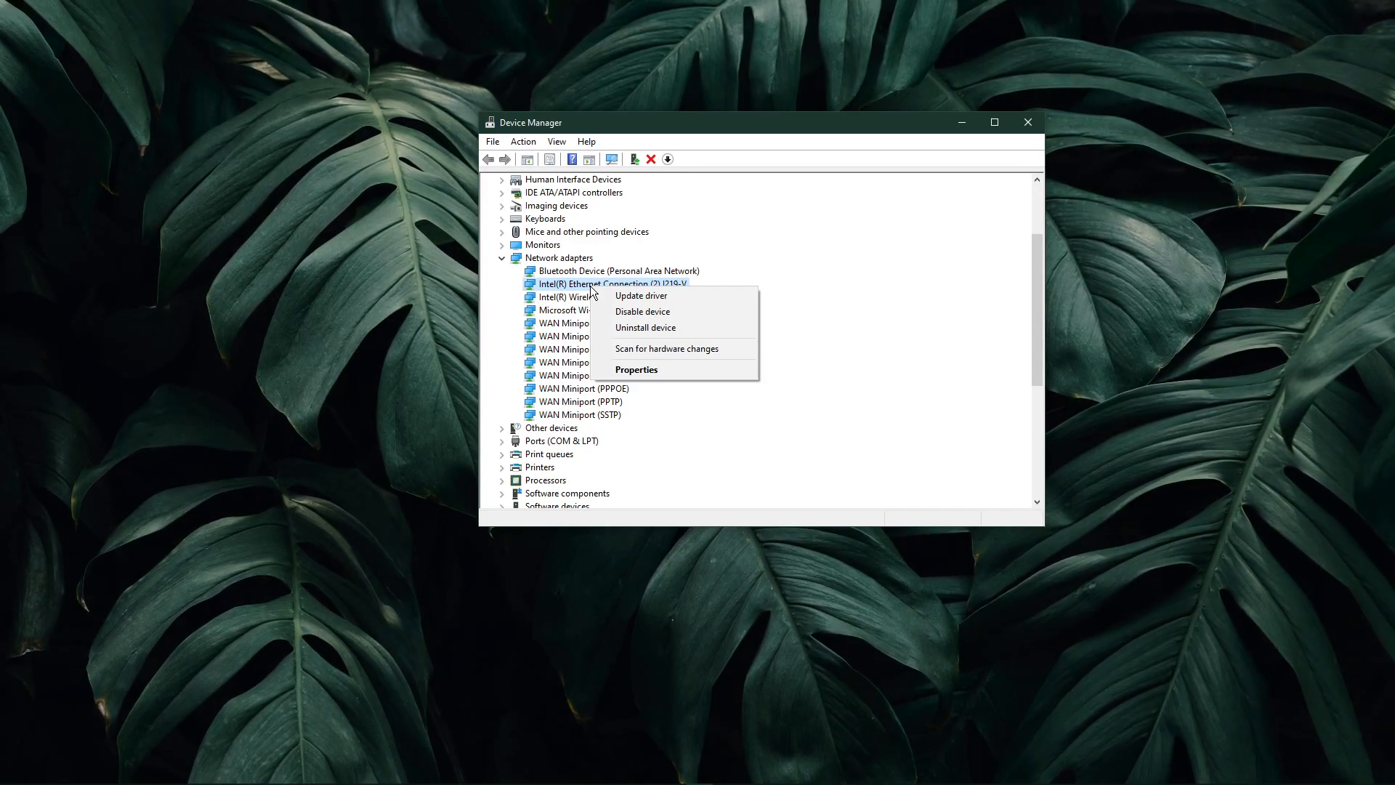
{"action": "left_click", "coordinate": [641, 296]}
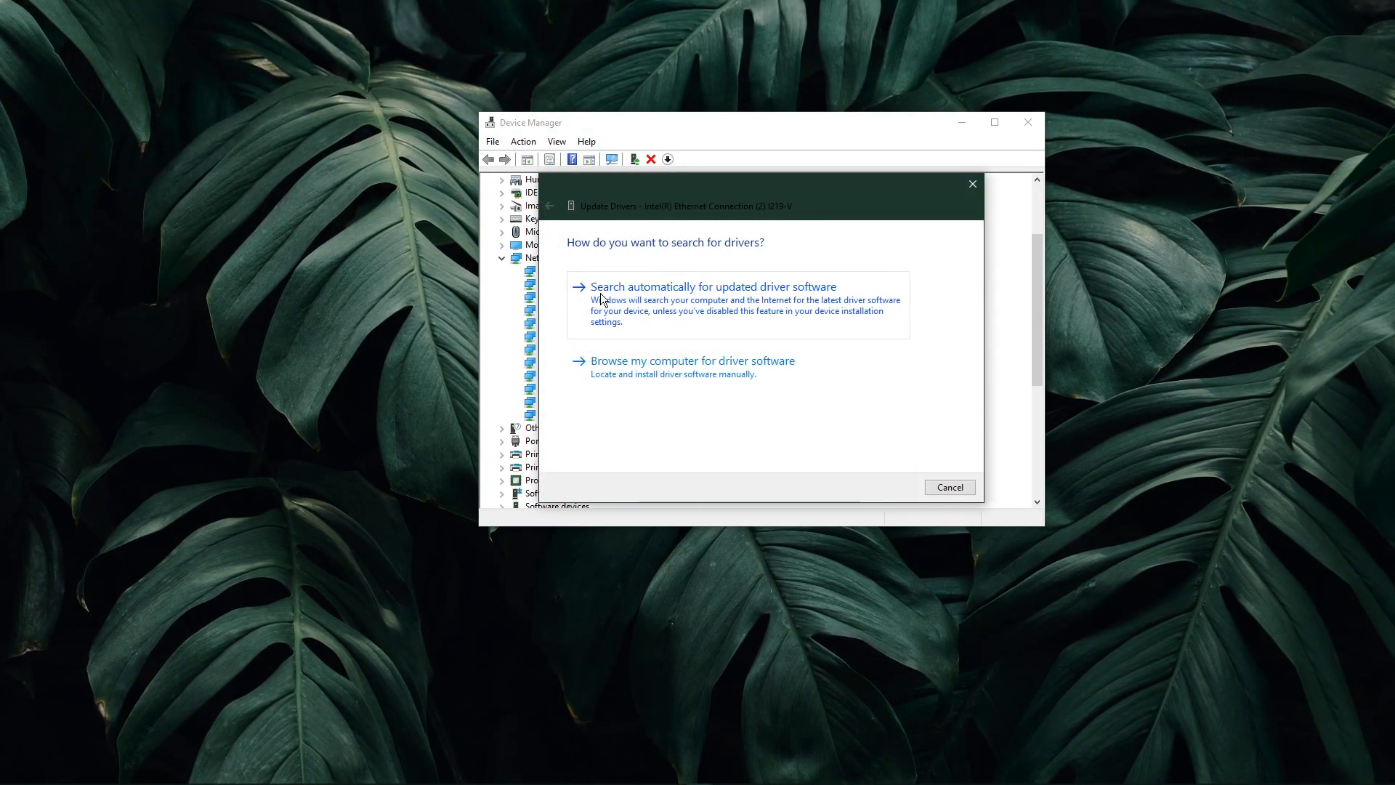
{"action": "mouse_move", "coordinate": [820, 294]}
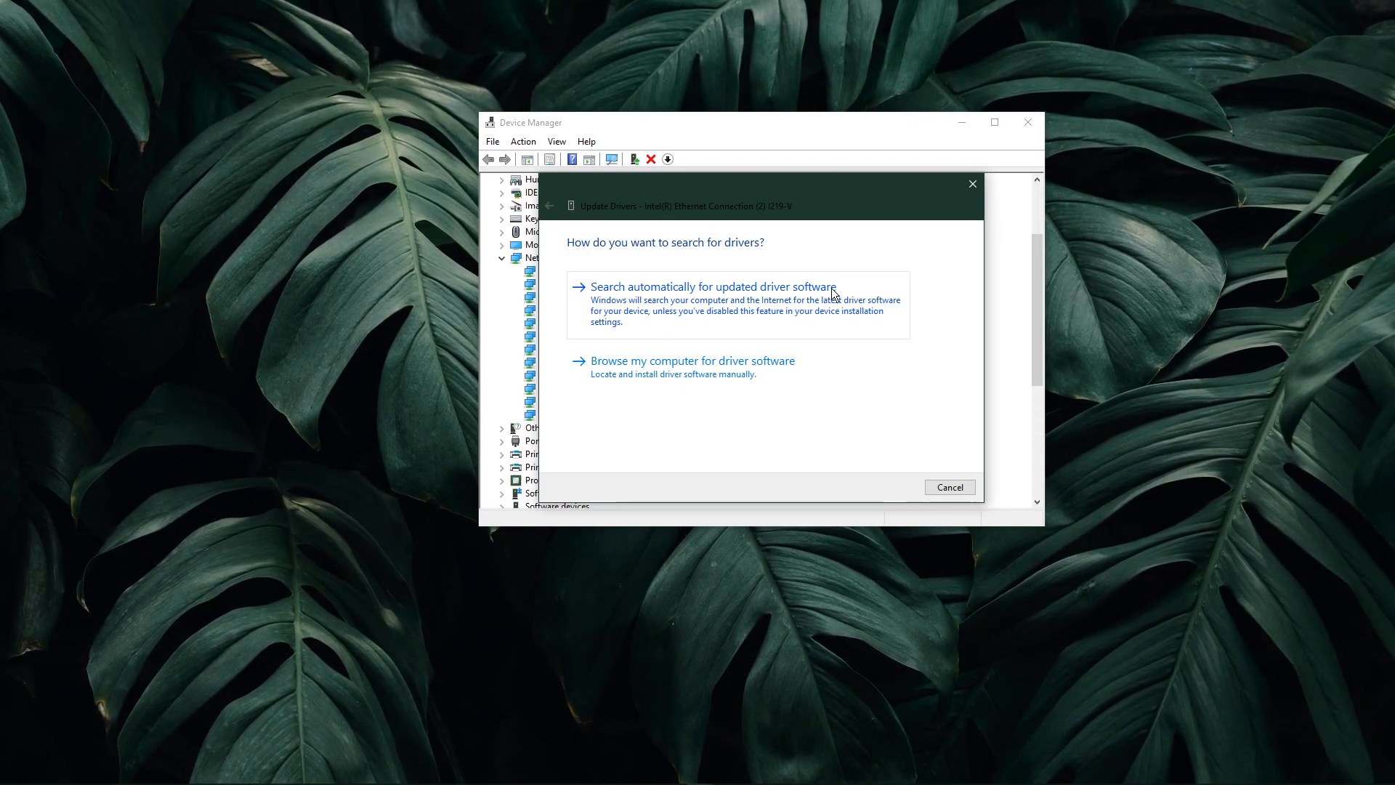
{"action": "left_click", "coordinate": [949, 487]}
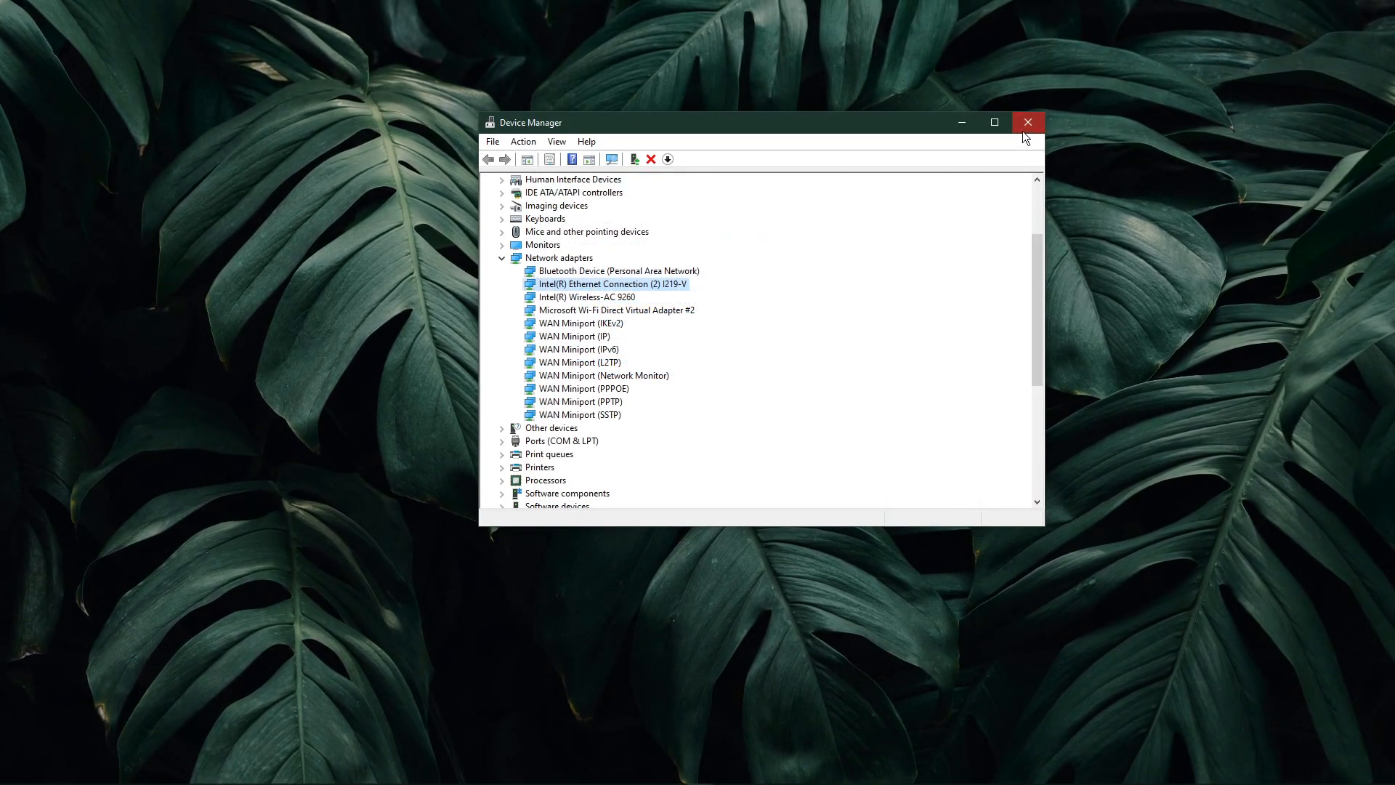
{"action": "left_click", "coordinate": [1027, 122]}
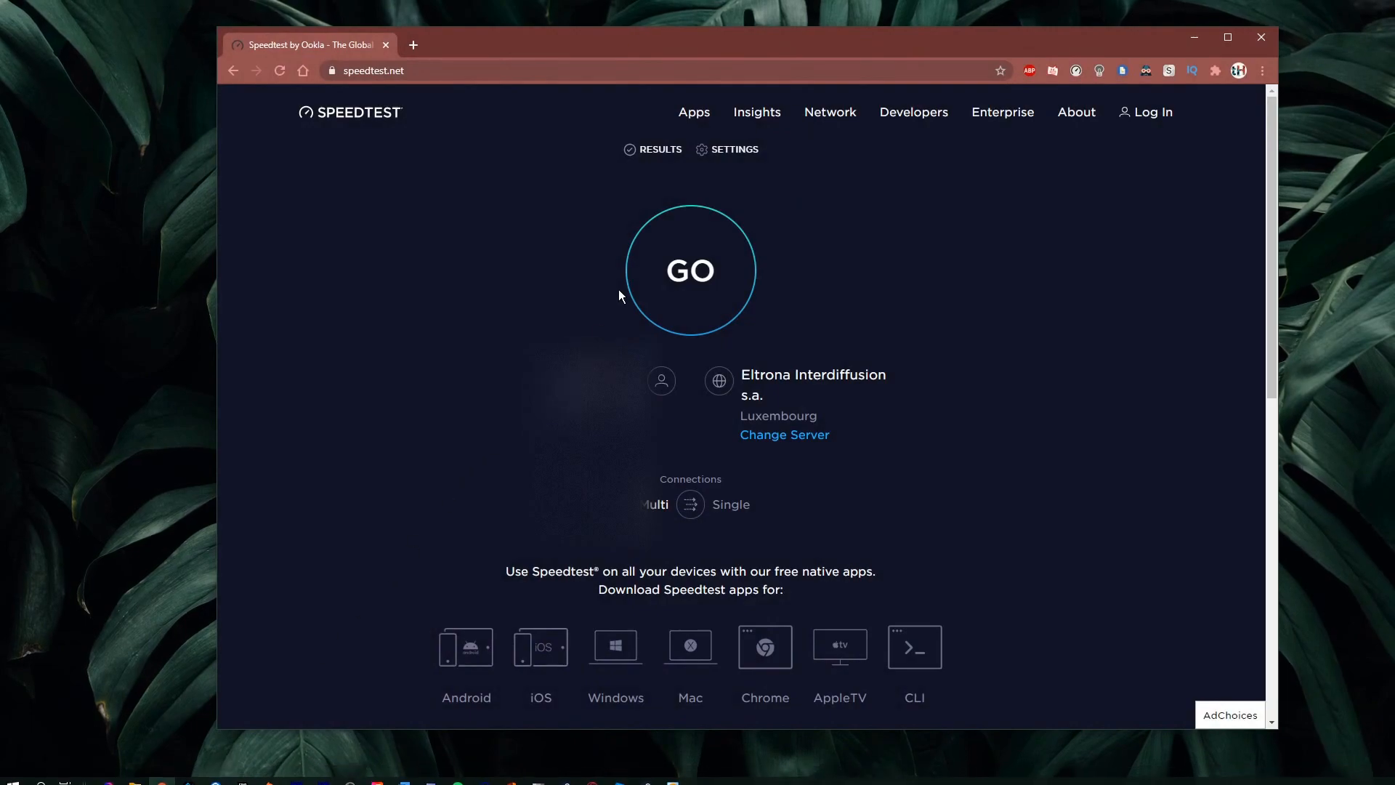
- Start a Speedtest on the Luxembourg server, getting 9 ms ping and 44.24 Mbps download
{"action": "left_click", "coordinate": [689, 269]}
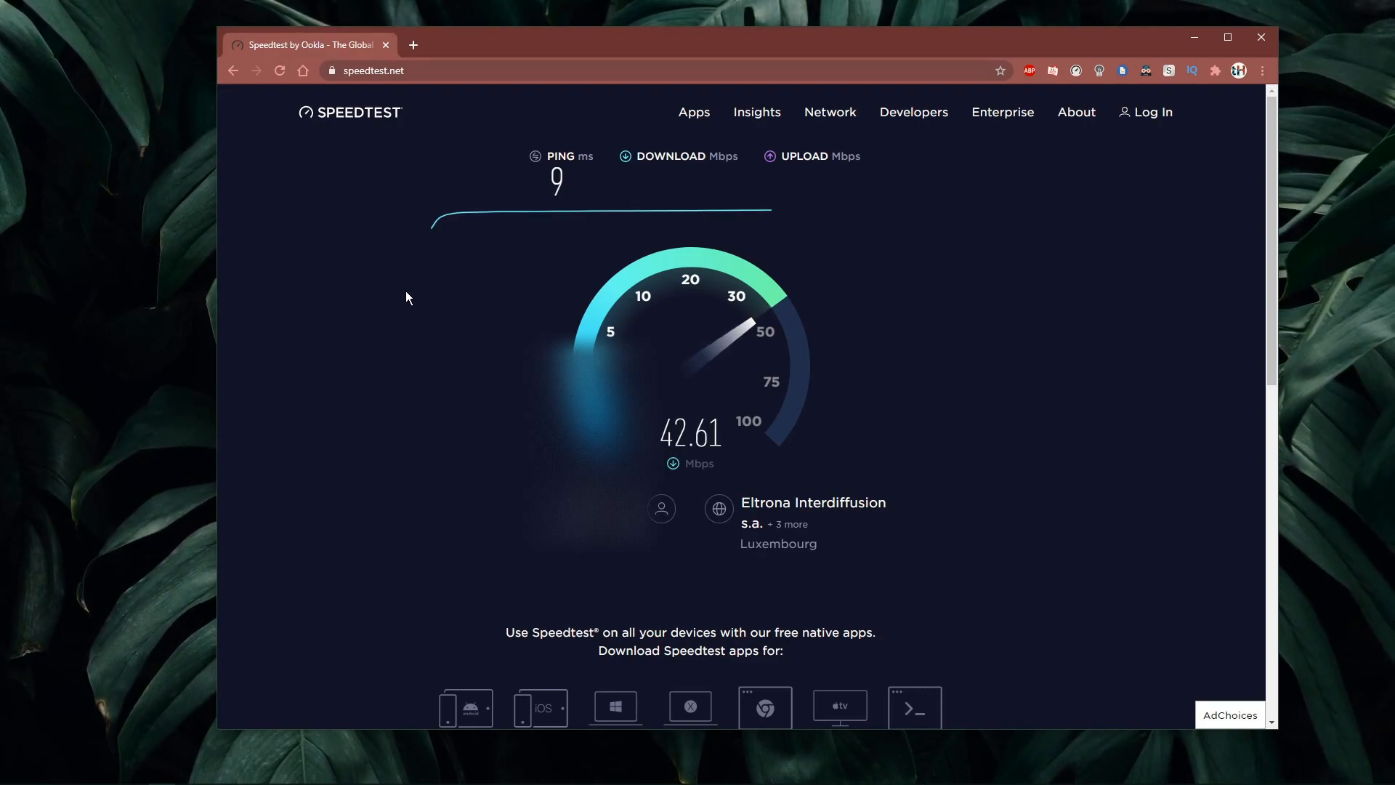
{"action": "mouse_move", "coordinate": [511, 297]}
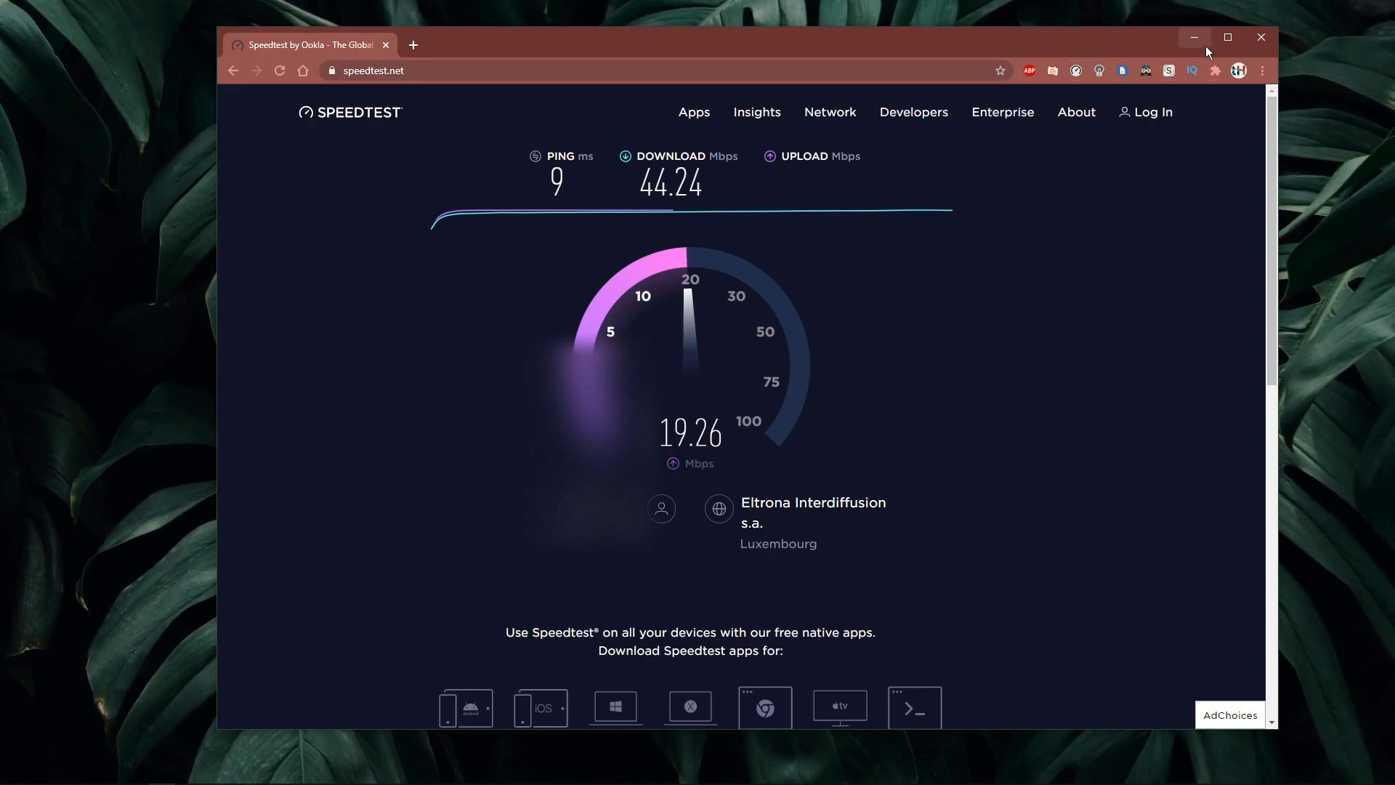
{"action": "mouse_move", "coordinate": [1195, 37]}
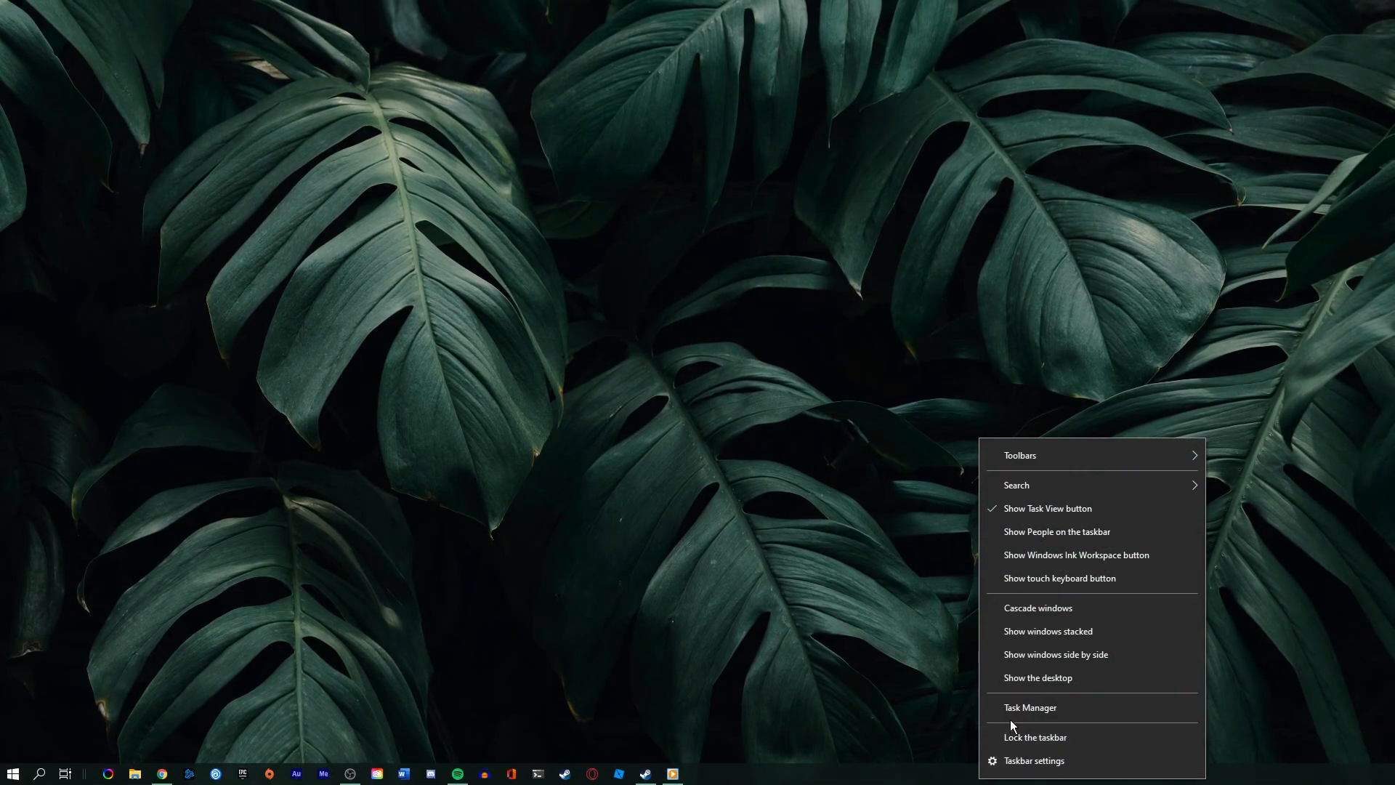
- Open Resource Monitor from Task Manager's Performance tab, then close Task Manager
{"action": "left_click", "coordinate": [1030, 707]}
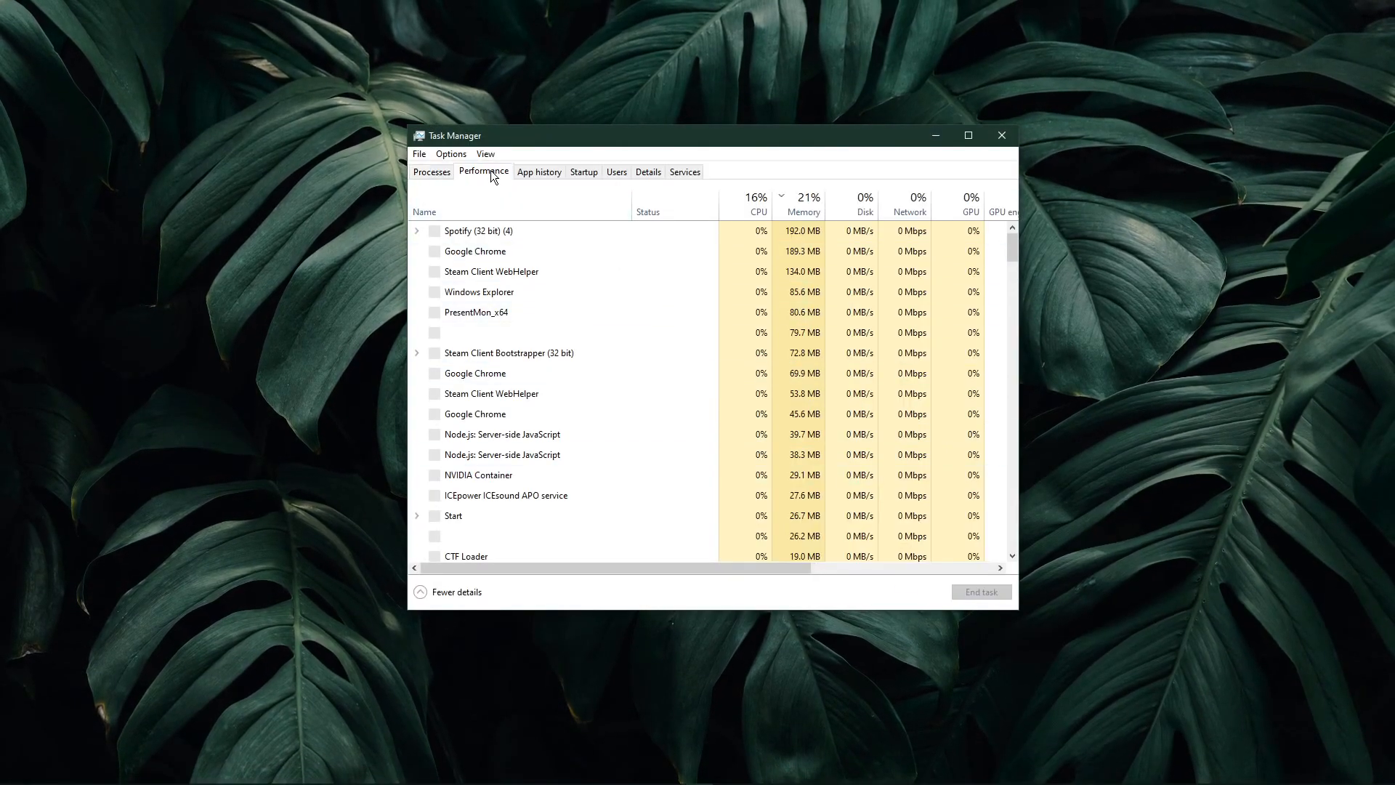
{"action": "left_click", "coordinate": [483, 172]}
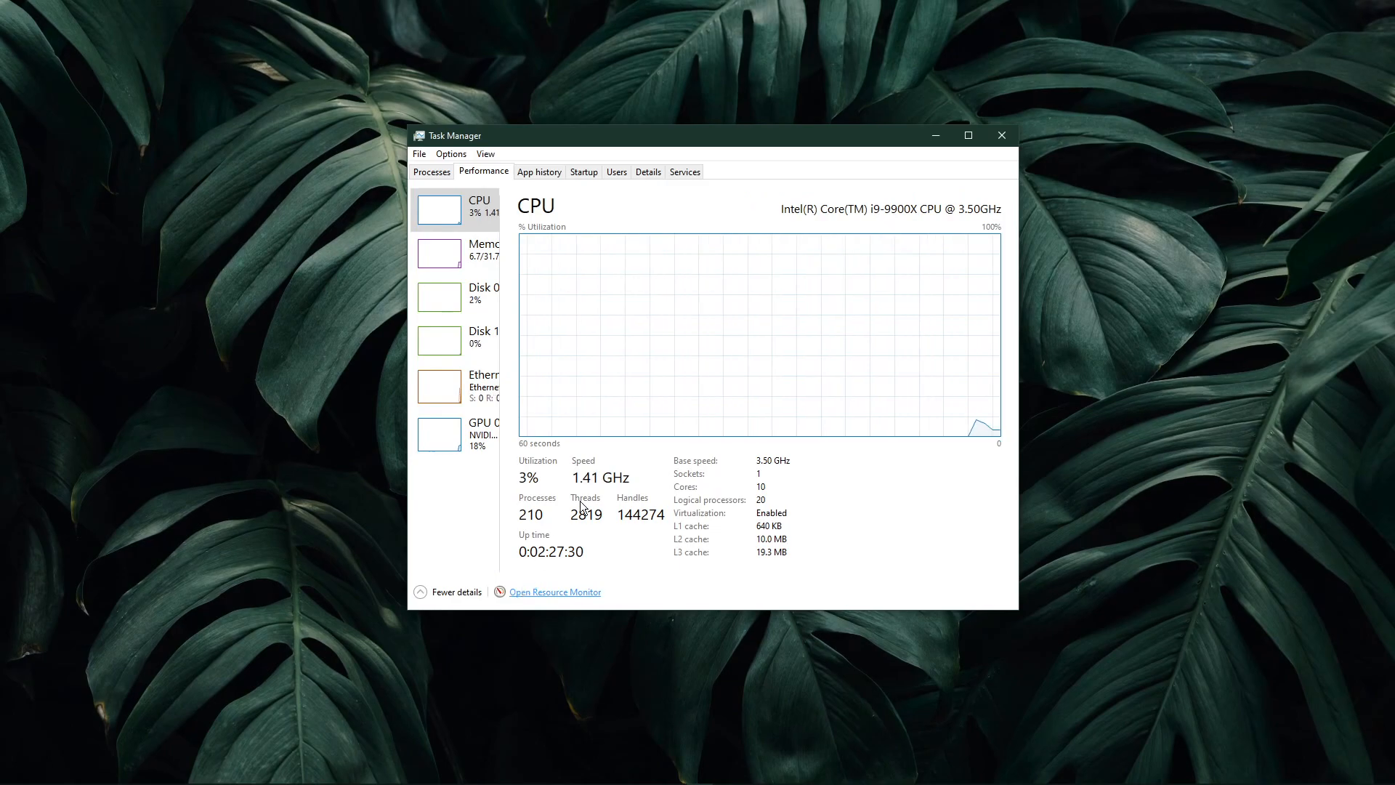
{"action": "left_click", "coordinate": [554, 592]}
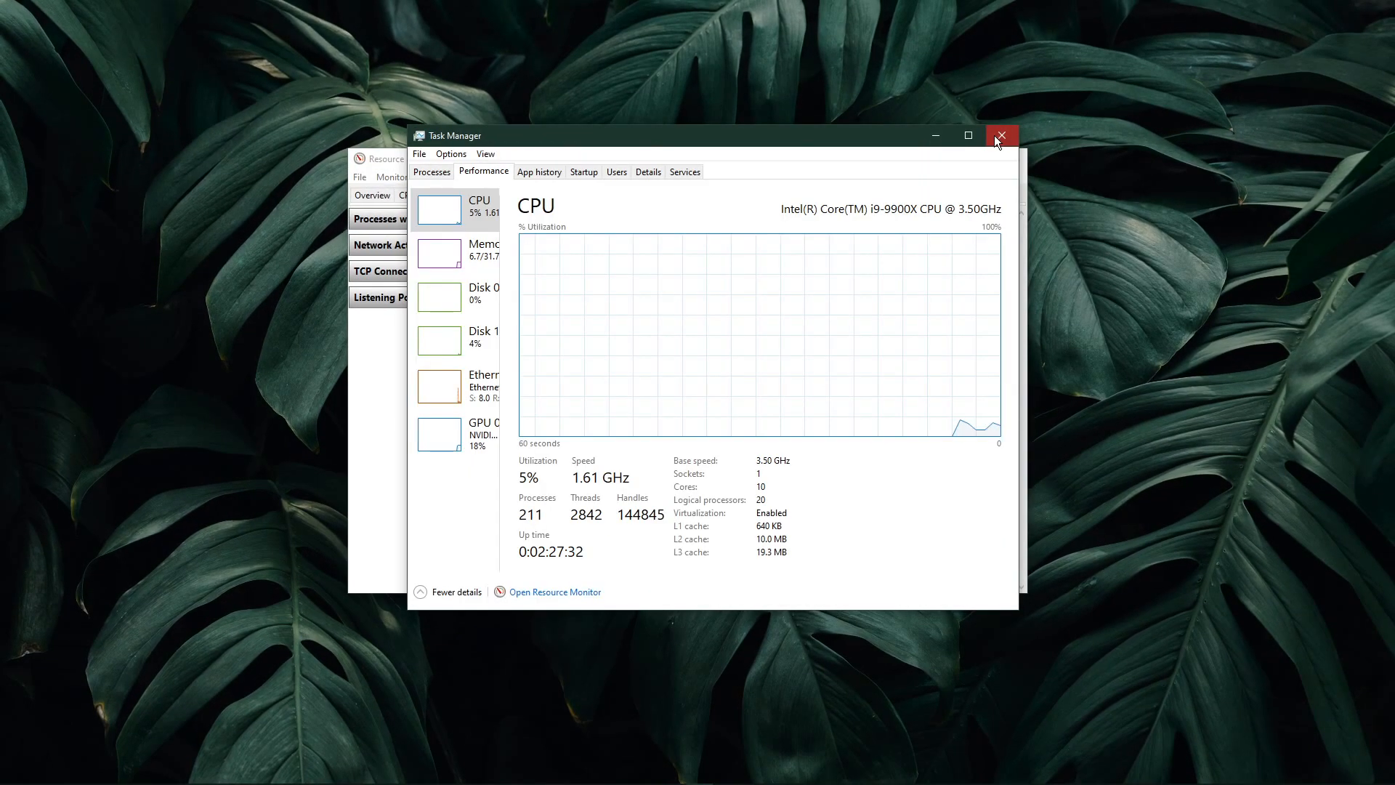
{"action": "left_click", "coordinate": [1000, 135]}
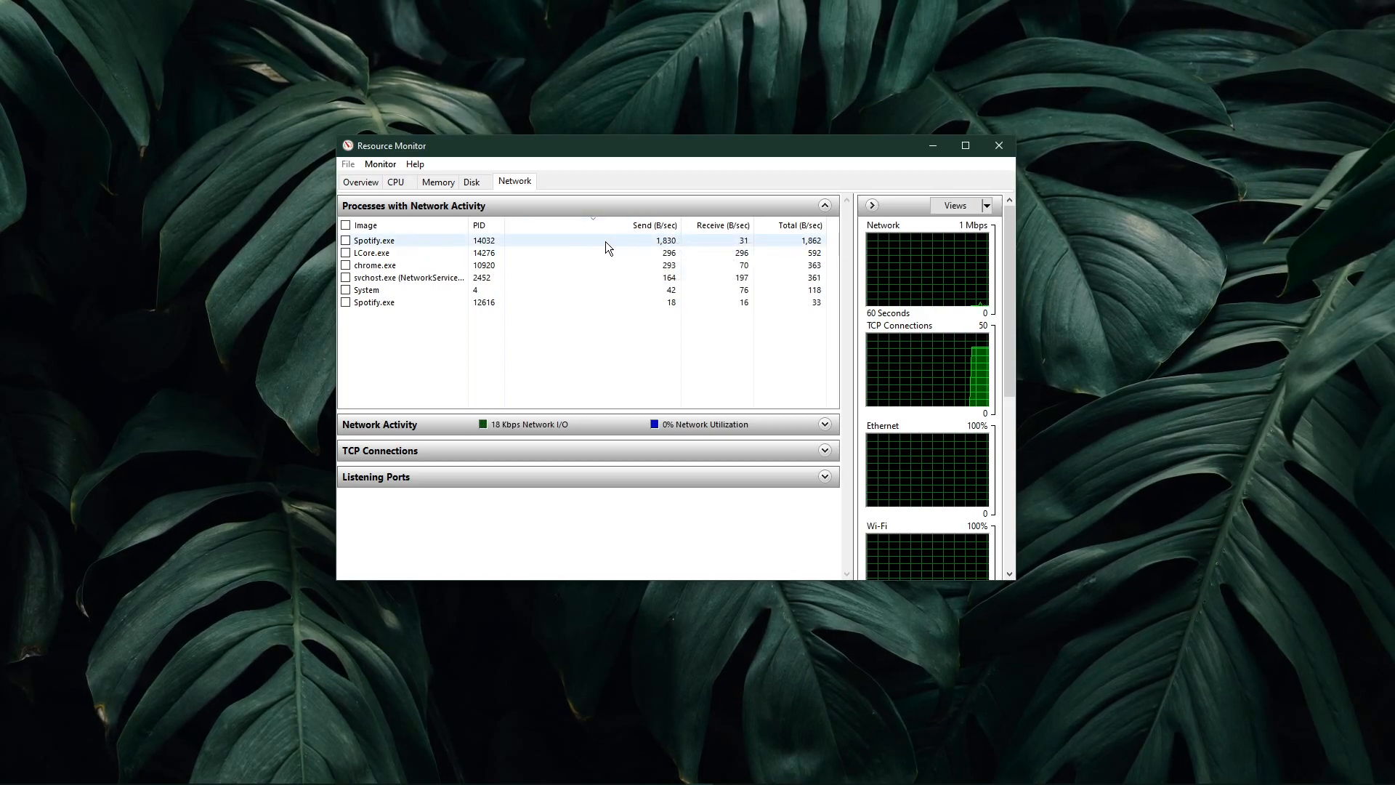
- Inspect the Spotify.exe process's options, then collapse Processes with Network Activity
{"action": "right_click", "coordinate": [373, 241]}
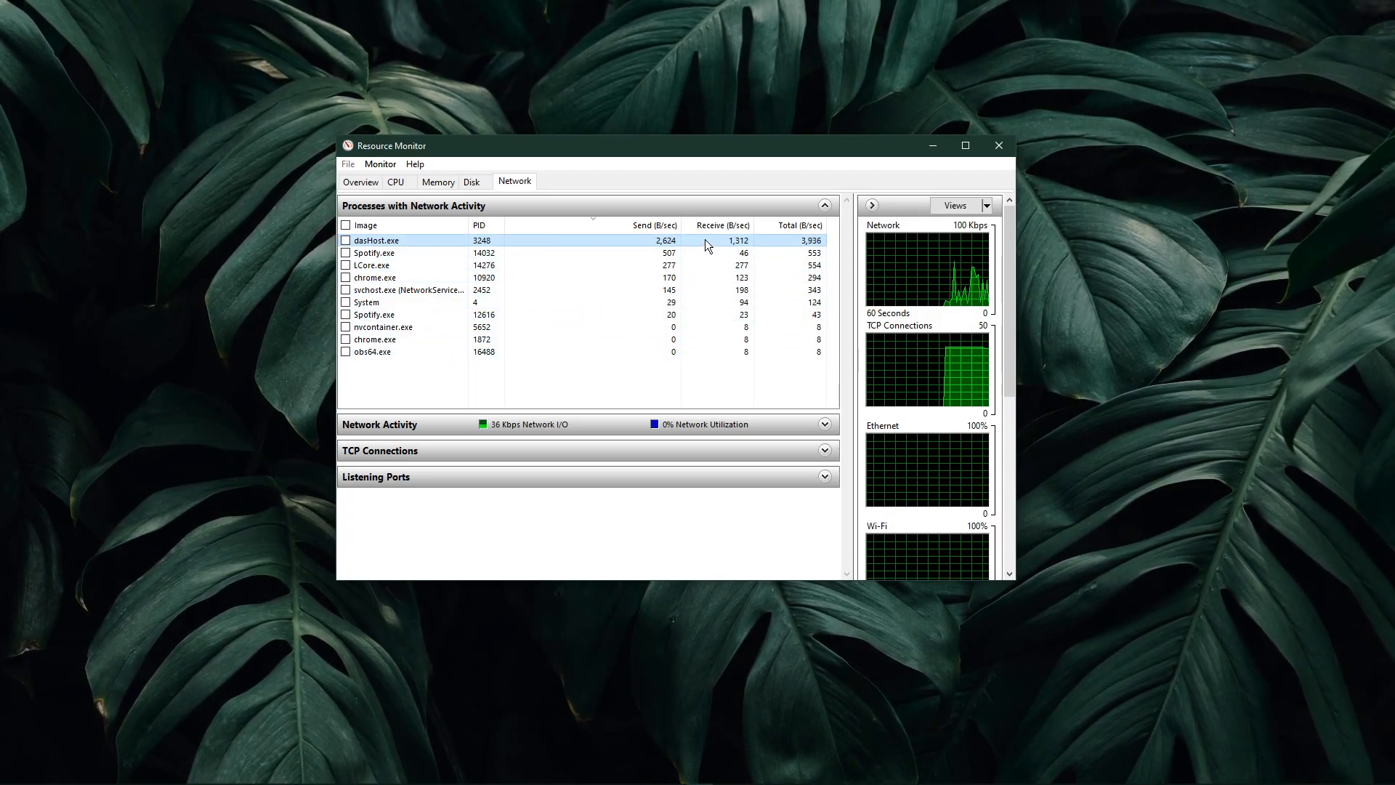
{"action": "left_click", "coordinate": [822, 206]}
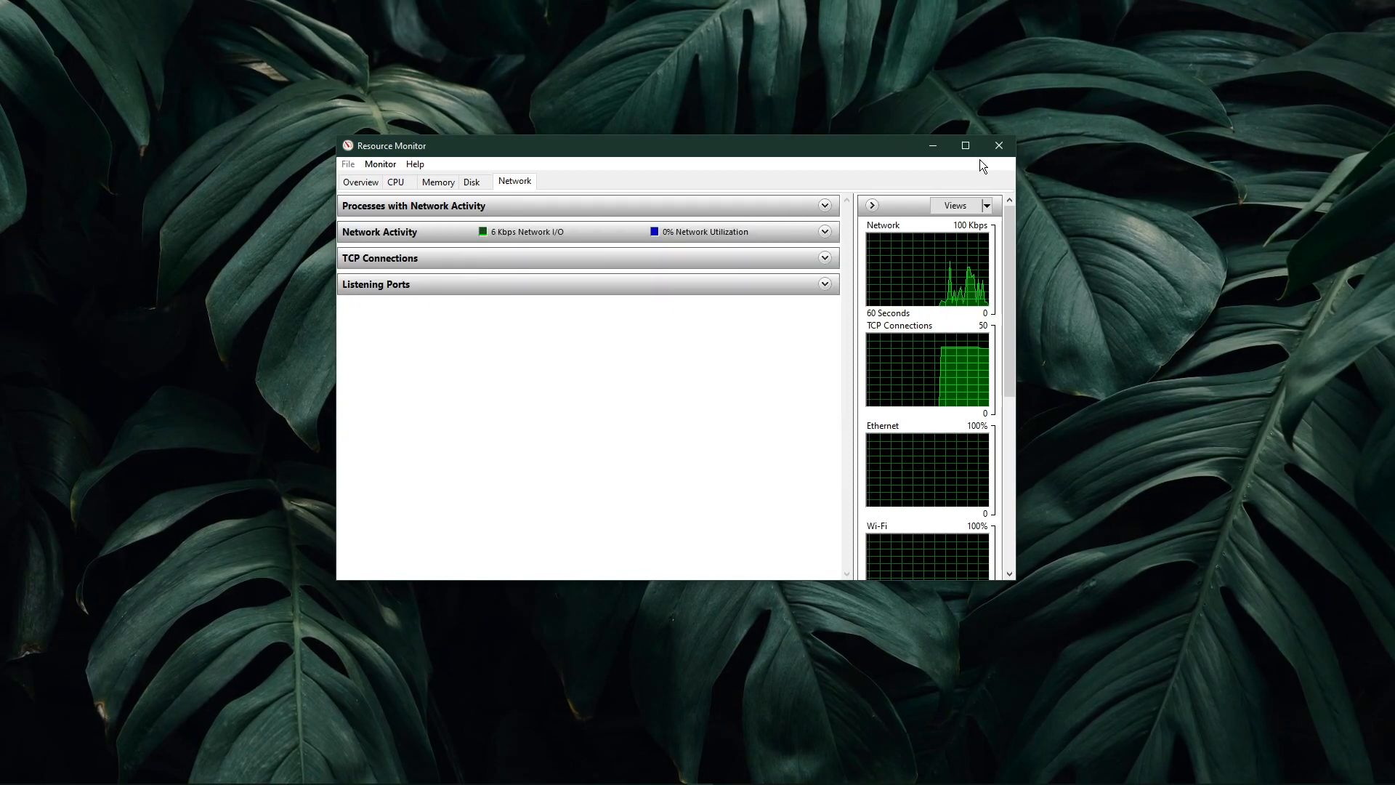